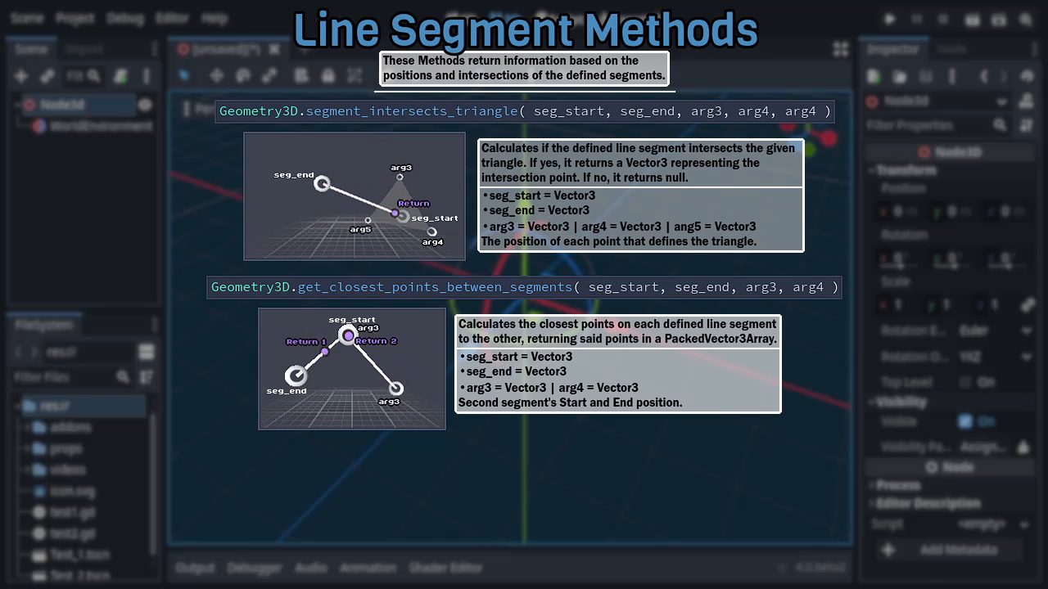
scroll(down, 3)
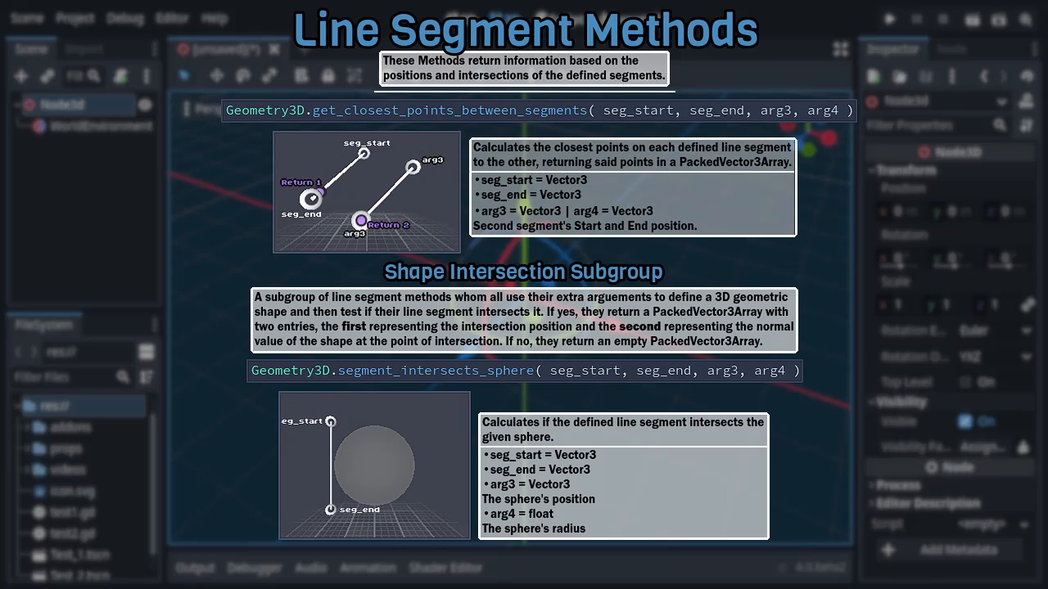
scroll(down, 3)
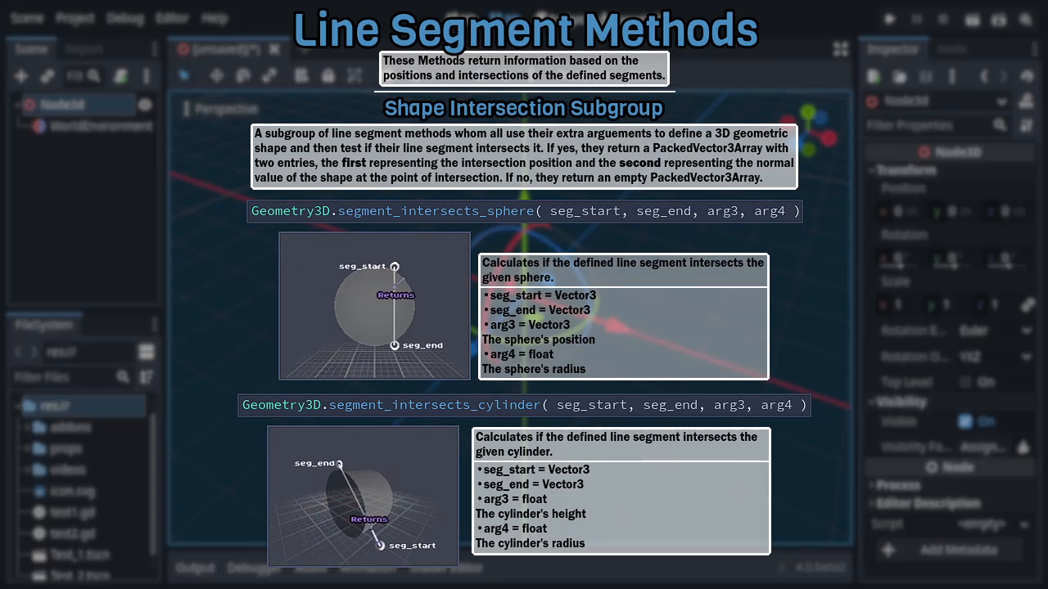
scroll(down, 3)
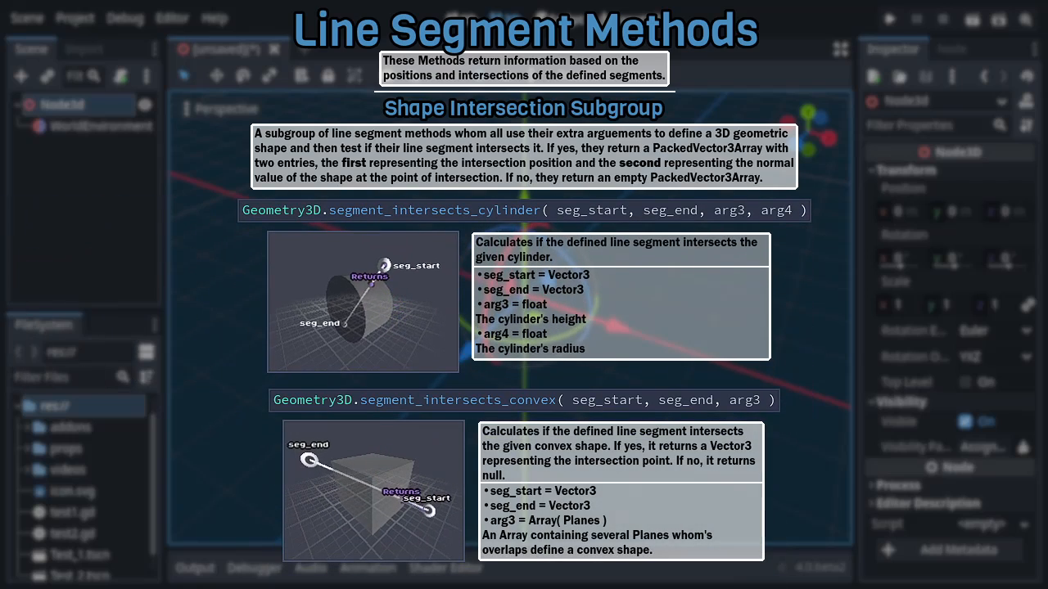